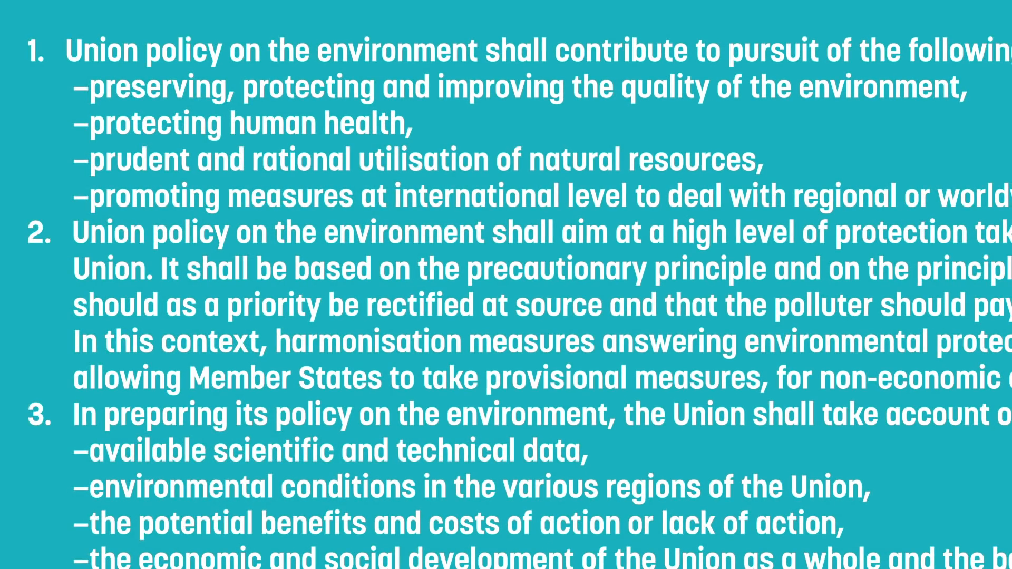
# Highlight the dash line on preserving, protecting and improving the environment, extending into the health line.
pyautogui.moveTo(83, 87); pyautogui.dragTo(194, 123)
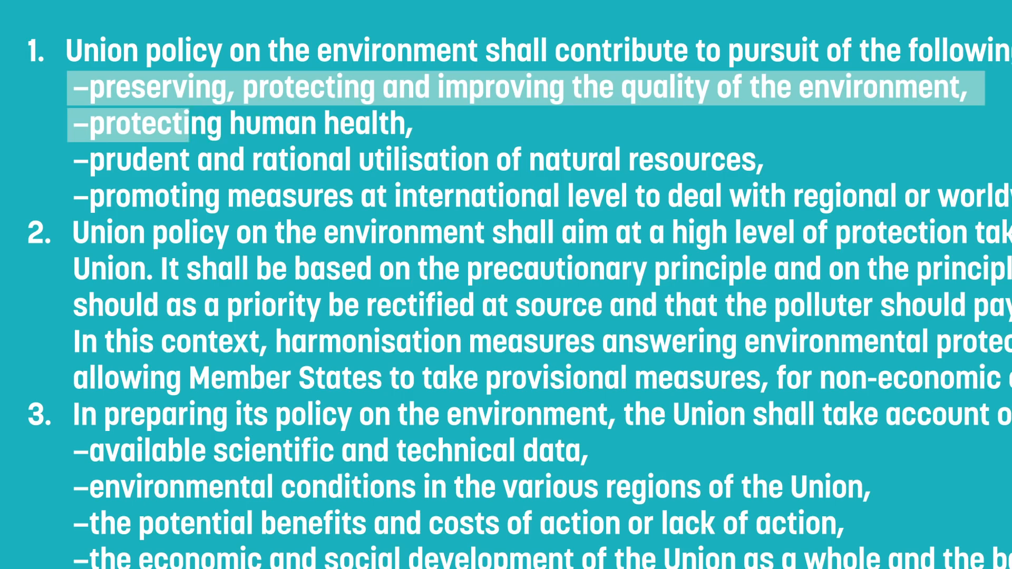